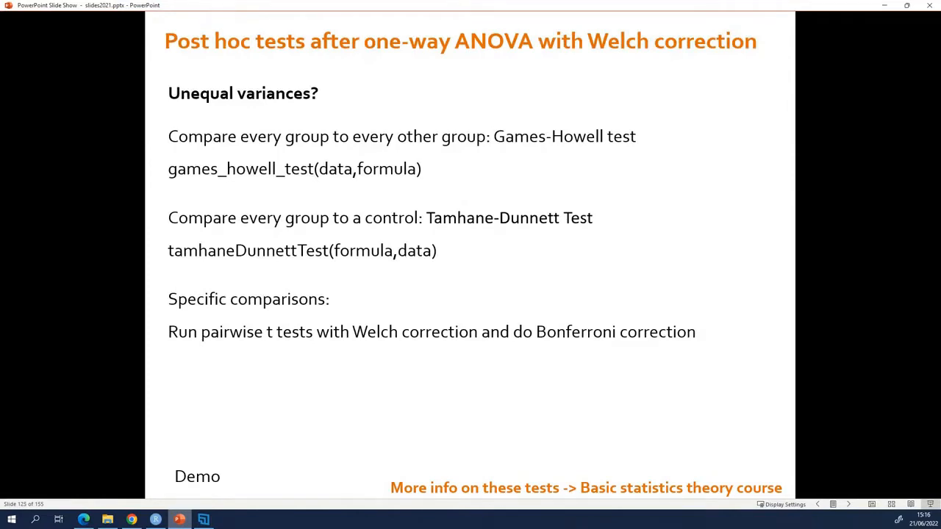
- Advance the slideshow from the Welch post hoc slide to the Kruskal Wallis slide
{"action": "key", "text": "Right"}
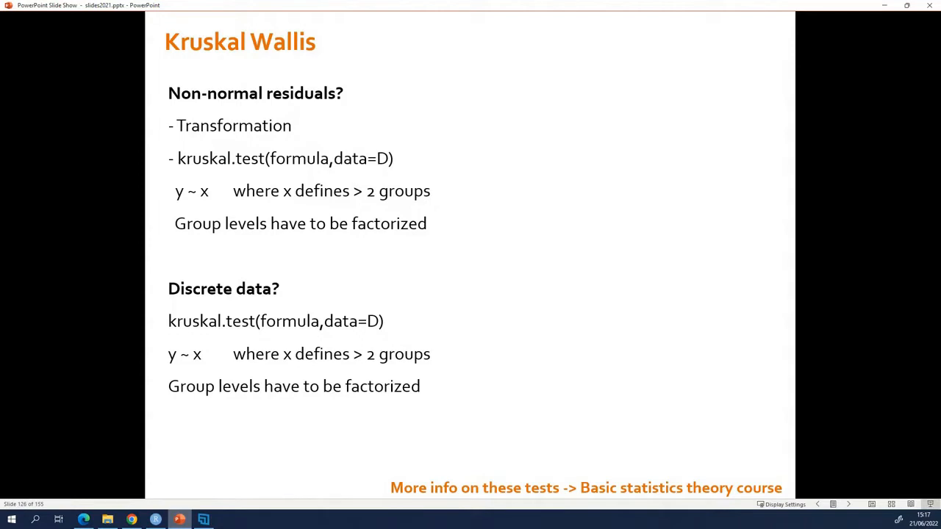
{"action": "mouse_move", "coordinate": [190, 57]}
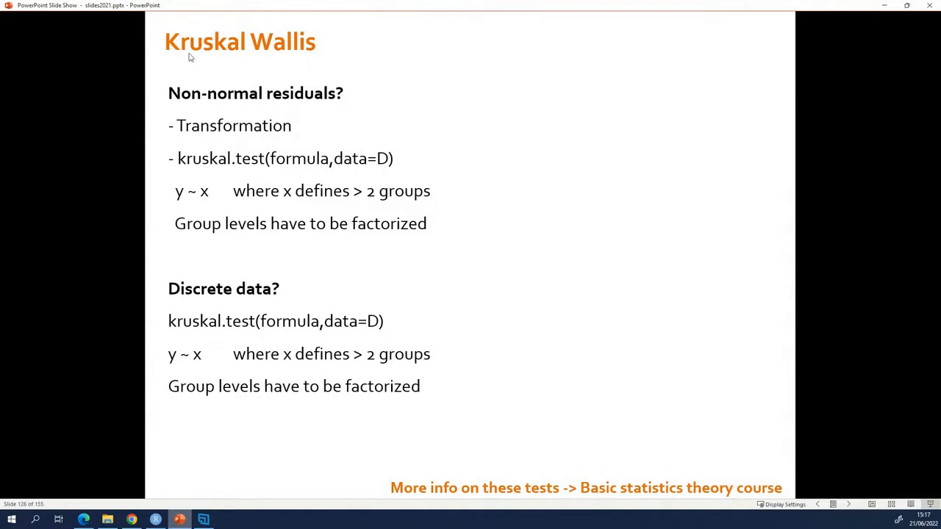
{"action": "mouse_move", "coordinate": [283, 45]}
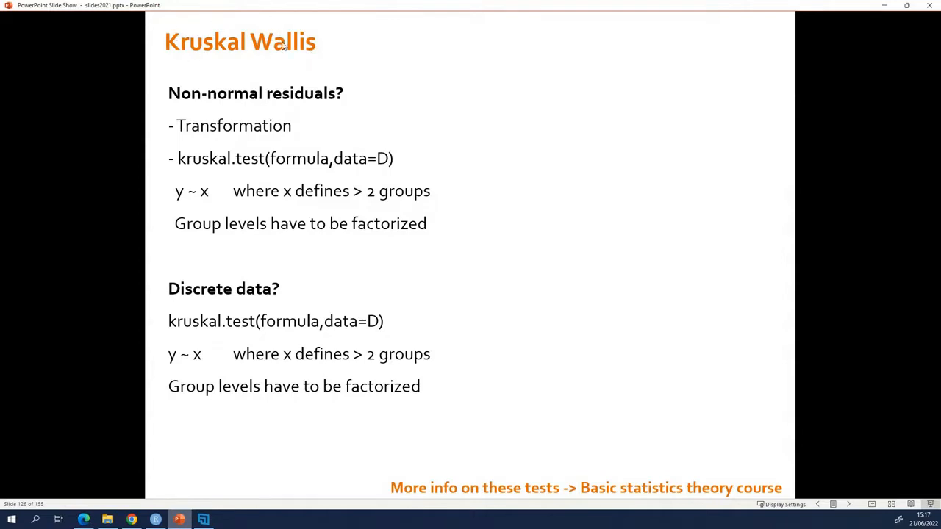
{"action": "mouse_move", "coordinate": [285, 45]}
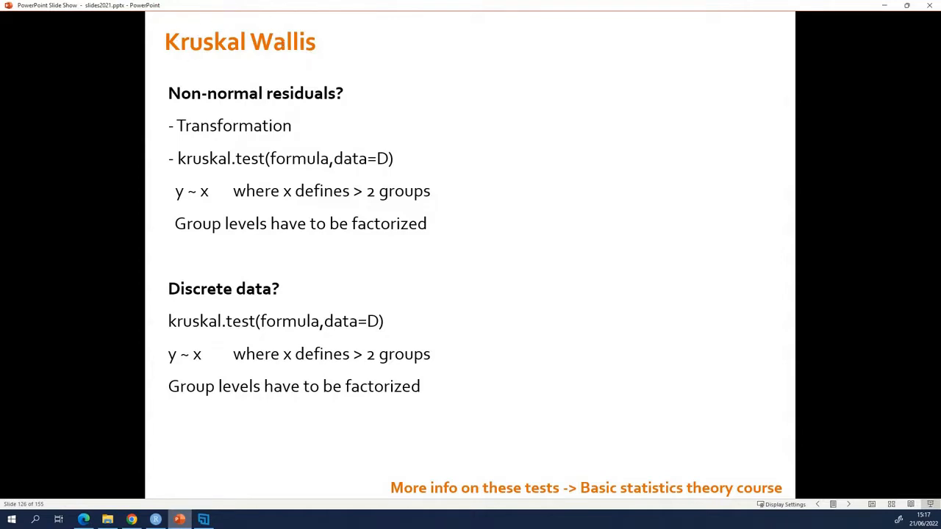
{"action": "mouse_move", "coordinate": [197, 143]}
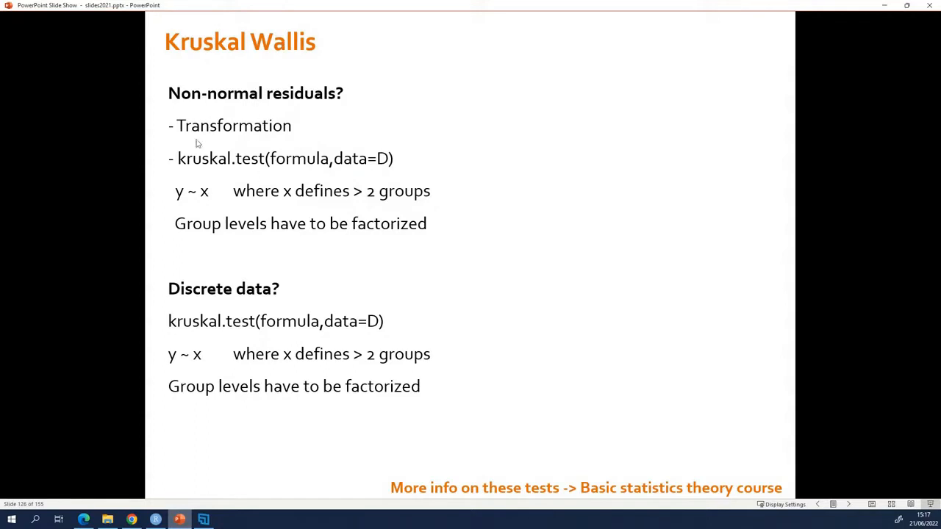
{"action": "mouse_move", "coordinate": [247, 179]}
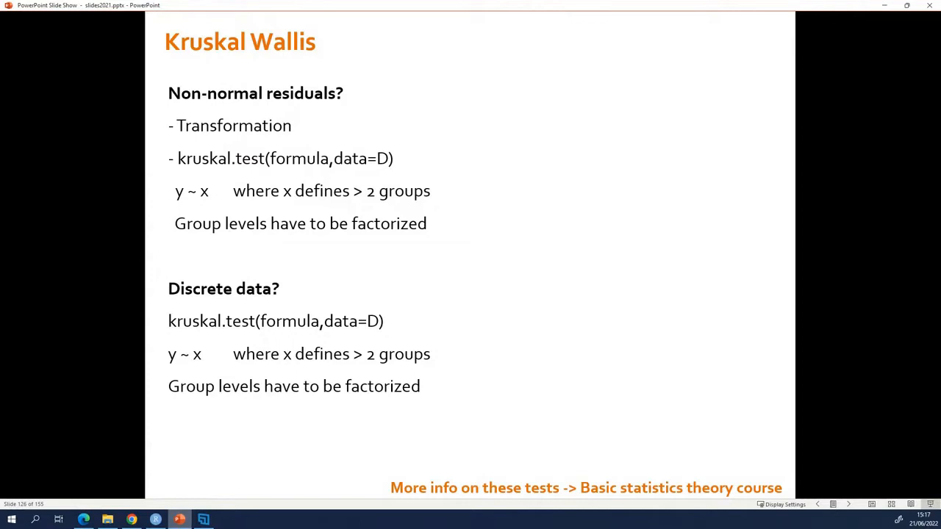
{"action": "mouse_move", "coordinate": [205, 177]}
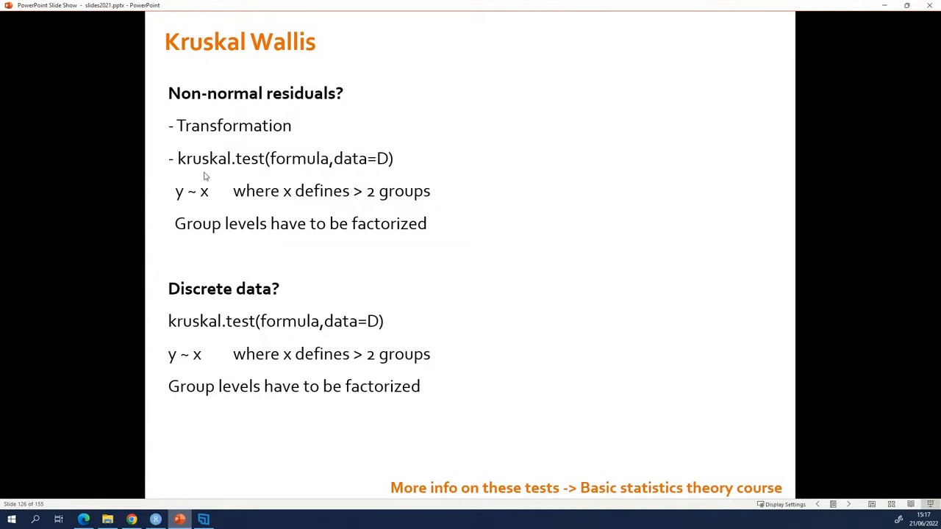
{"action": "mouse_move", "coordinate": [206, 194]}
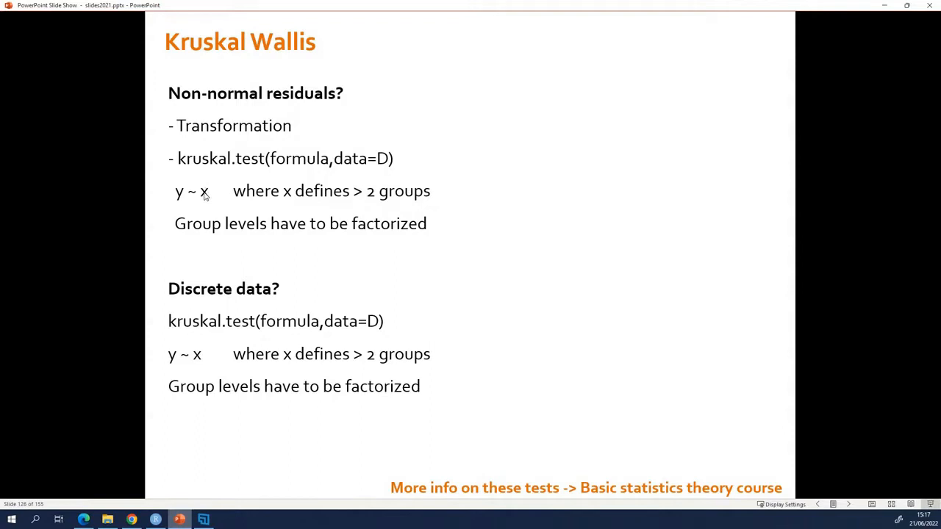
{"action": "mouse_move", "coordinate": [206, 197]}
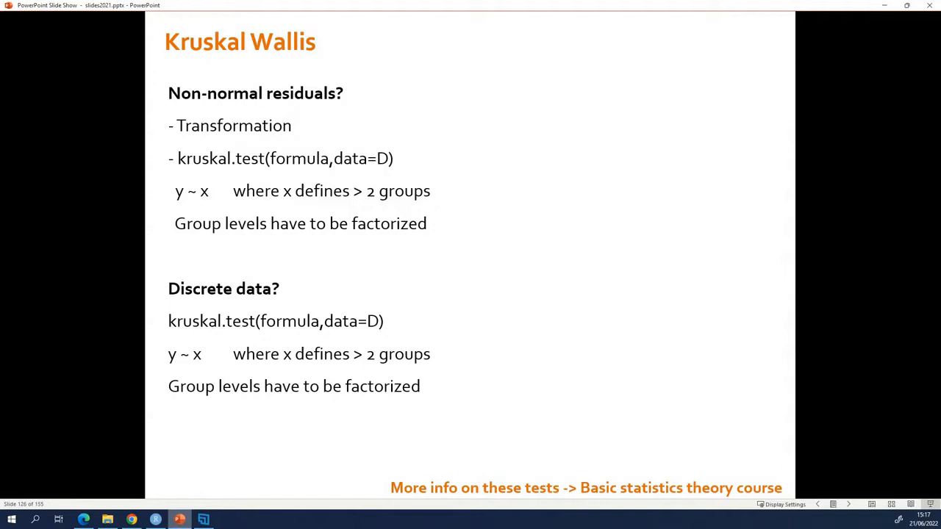
{"action": "mouse_move", "coordinate": [279, 220]}
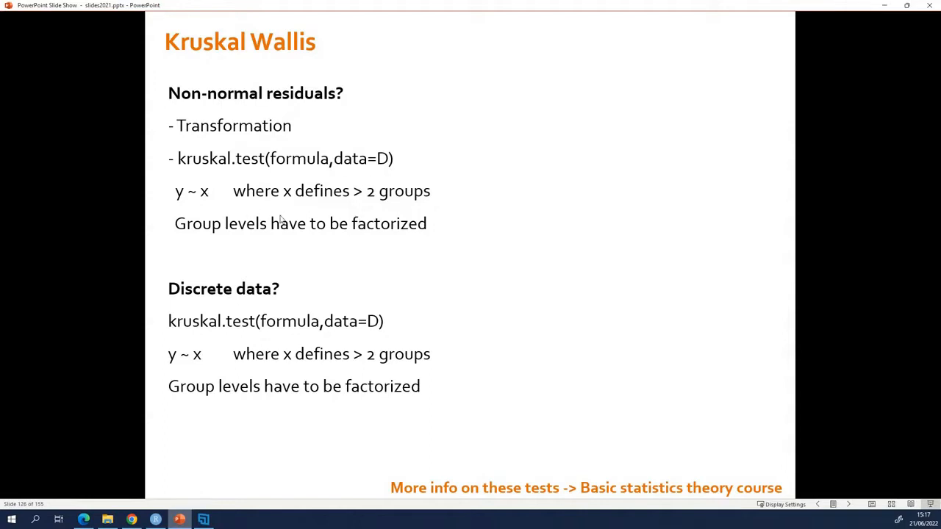
{"action": "mouse_move", "coordinate": [210, 206]}
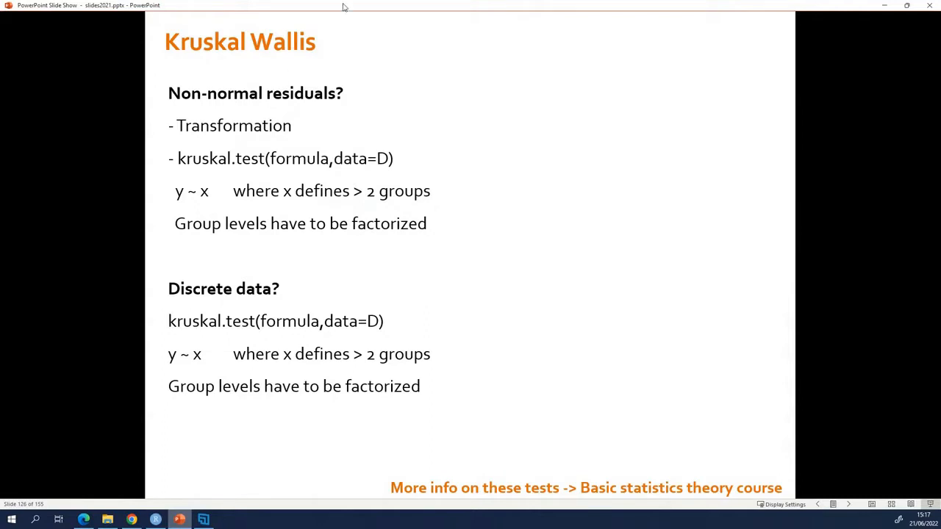
{"action": "mouse_move", "coordinate": [229, 134]}
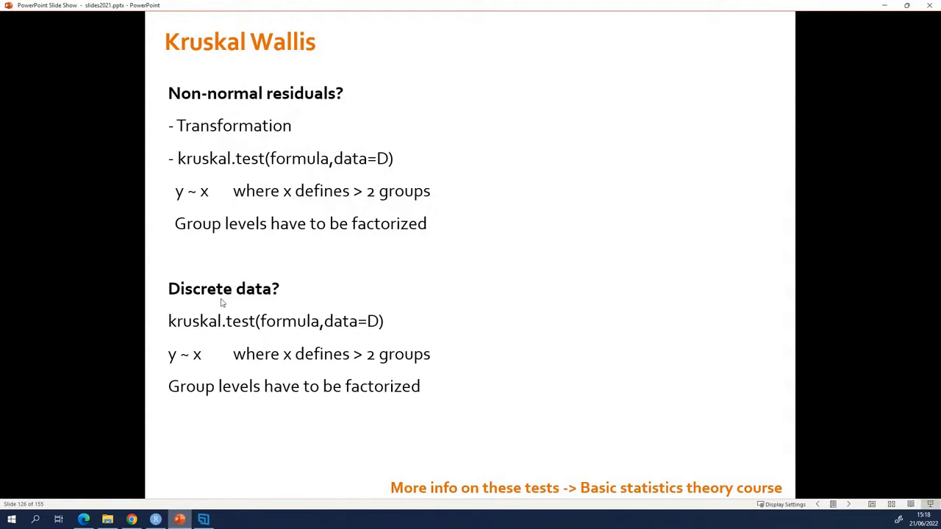
{"action": "mouse_move", "coordinate": [217, 344]}
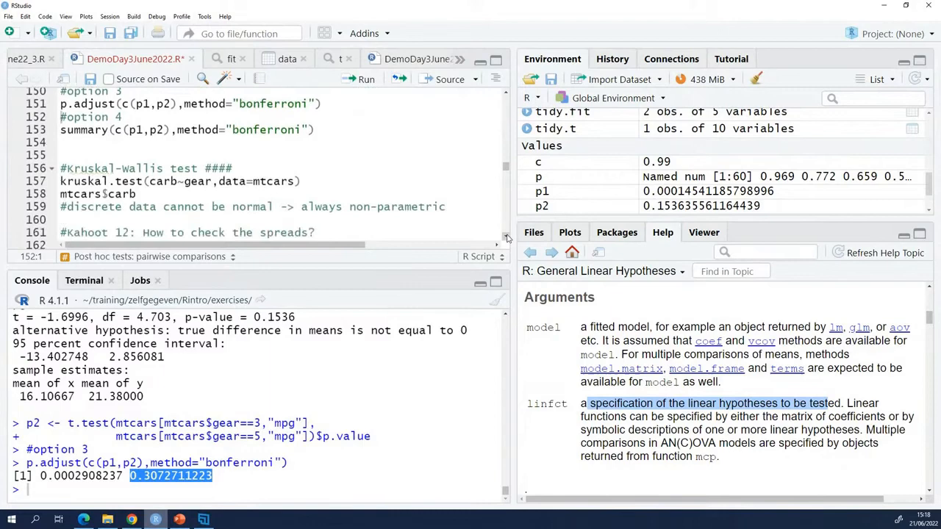
- Run mtcars from the kruskal.test line so the full dataset prints in the console
{"action": "scroll", "scroll_direction": "down", "scroll_amount": 3}
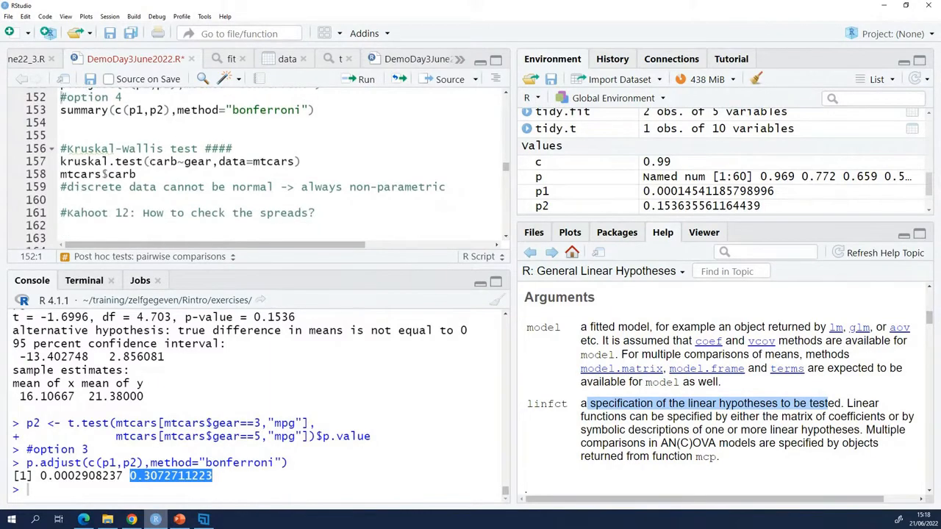
{"action": "left_click", "coordinate": [268, 160]}
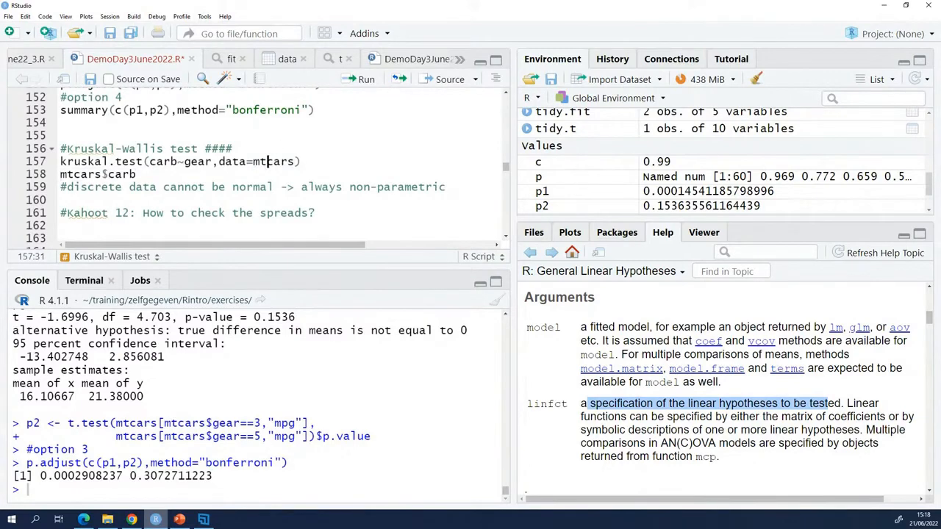
{"action": "left_click", "coordinate": [365, 80]}
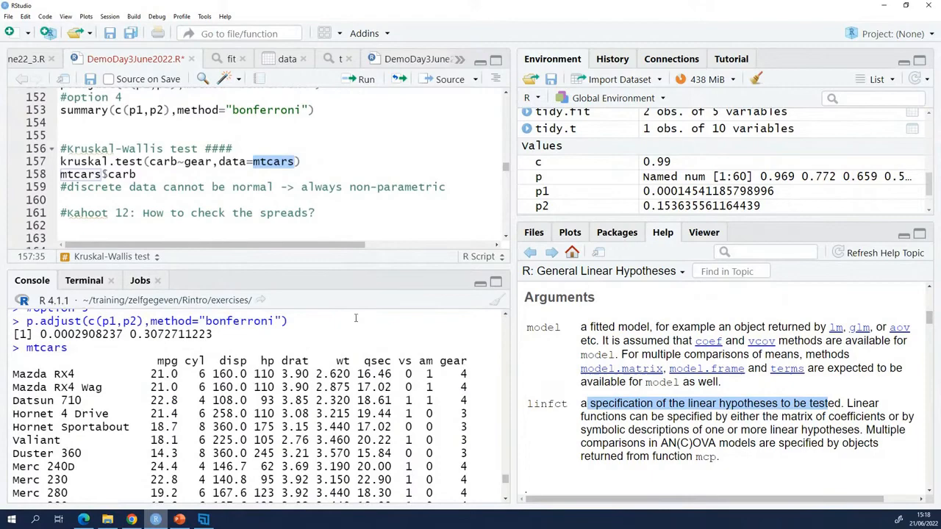
- Scroll the console output down past the printed mtcars rows toward the carb column
{"action": "scroll", "scroll_direction": "down", "scroll_amount": 3}
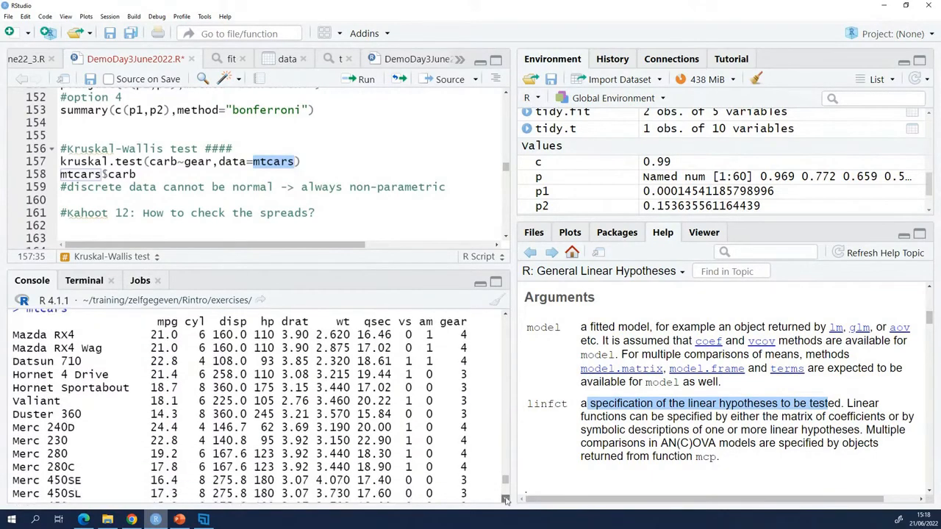
{"action": "scroll", "scroll_direction": "down", "scroll_amount": 3}
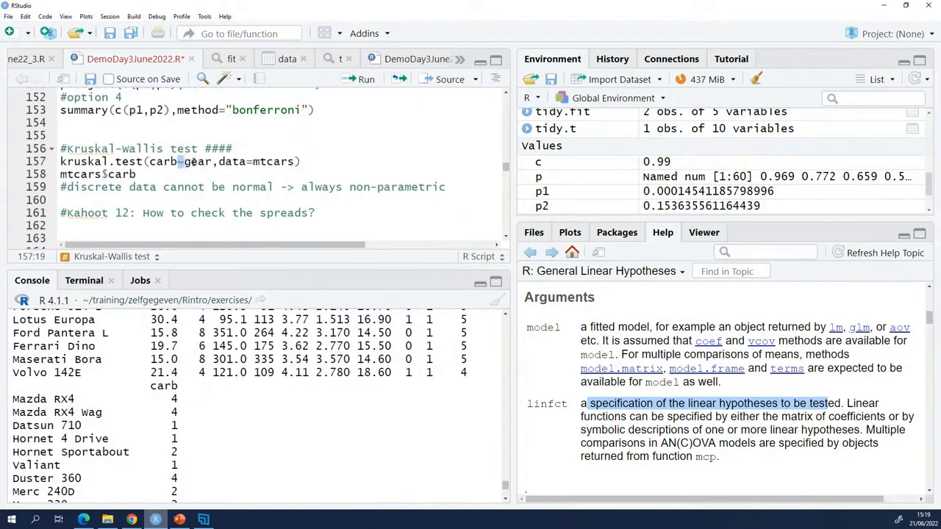
{"action": "double_click", "coordinate": [197, 160]}
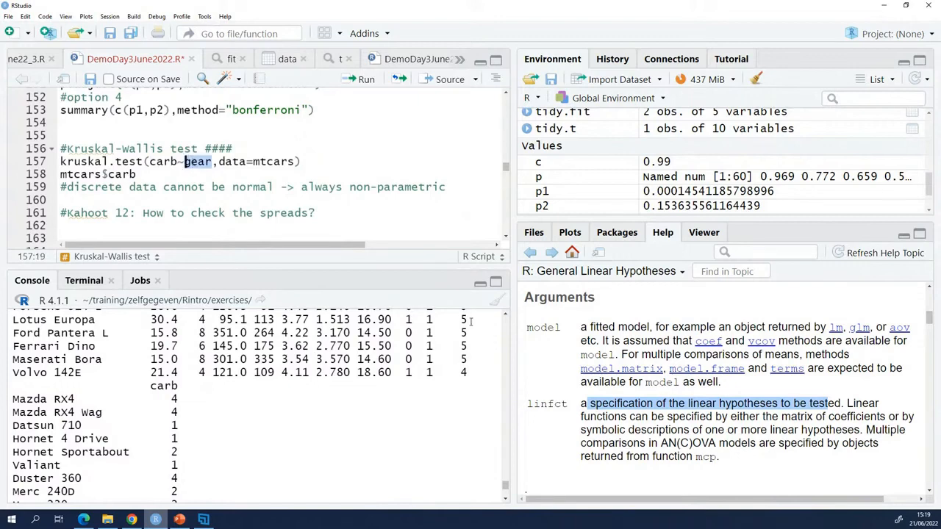
{"action": "scroll", "scroll_direction": "down", "scroll_amount": 3}
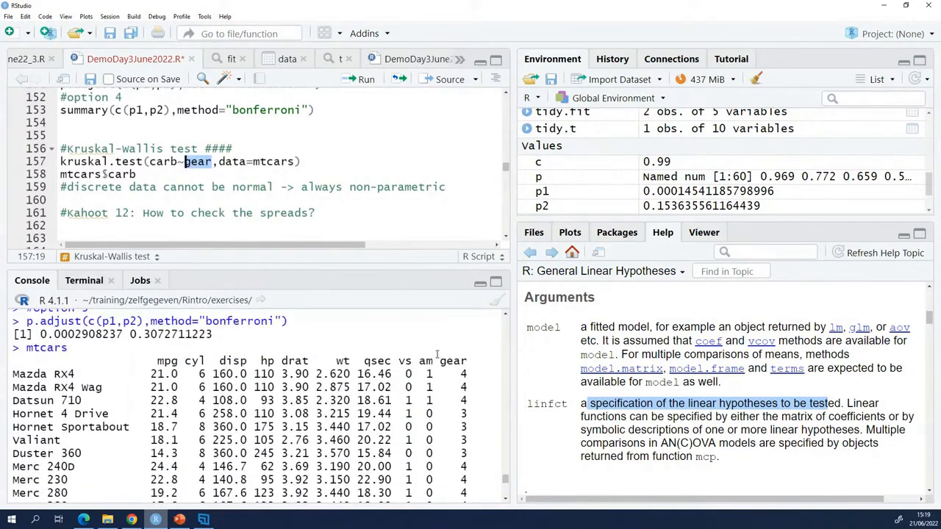
{"action": "mouse_move", "coordinate": [300, 228]}
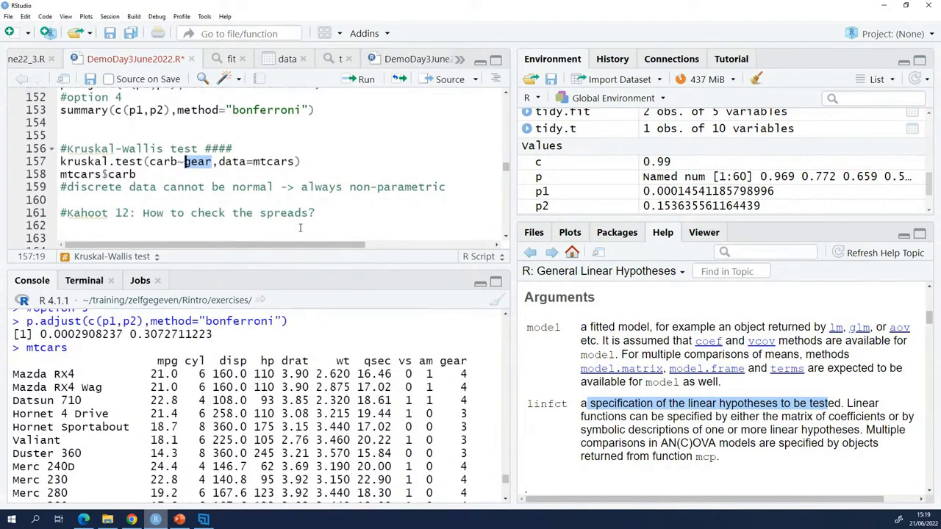